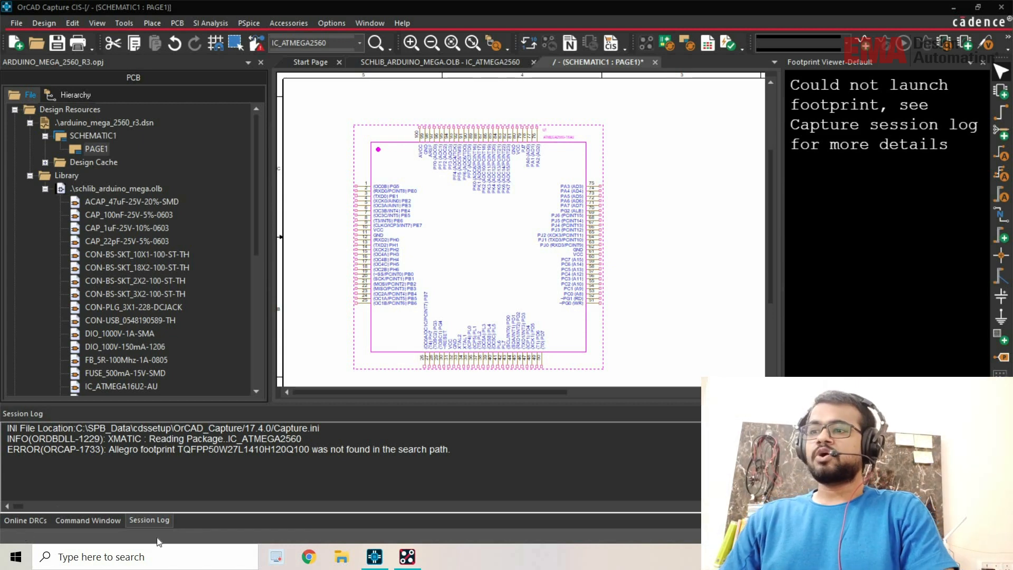
Bring up the IC_ATMEGA2560 library part showing its TQFP PCB Footprint value
{"action": "left_click", "coordinate": [329, 216]}
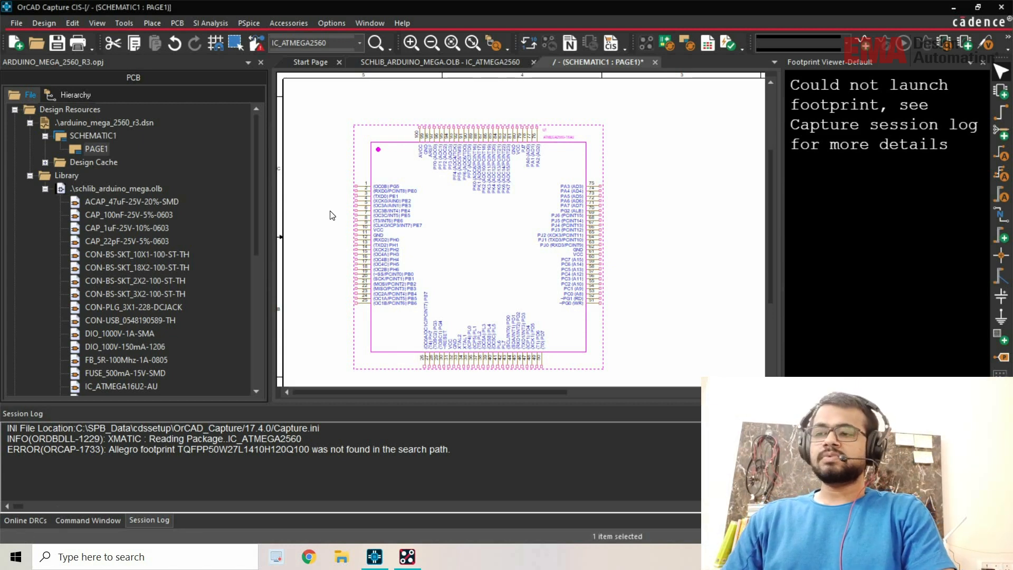
{"action": "left_click", "coordinate": [329, 215]}
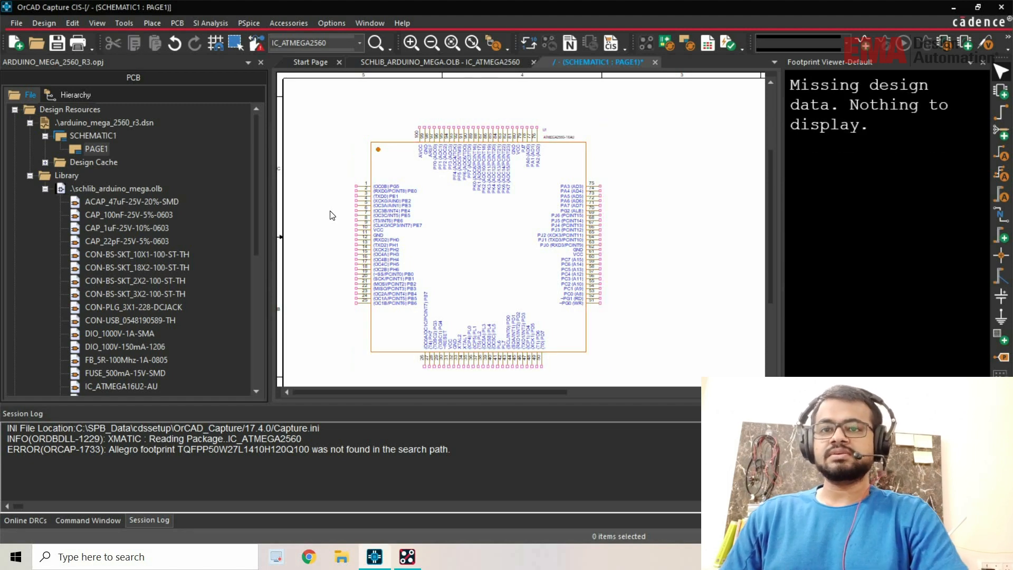
{"action": "mouse_move", "coordinate": [155, 289]}
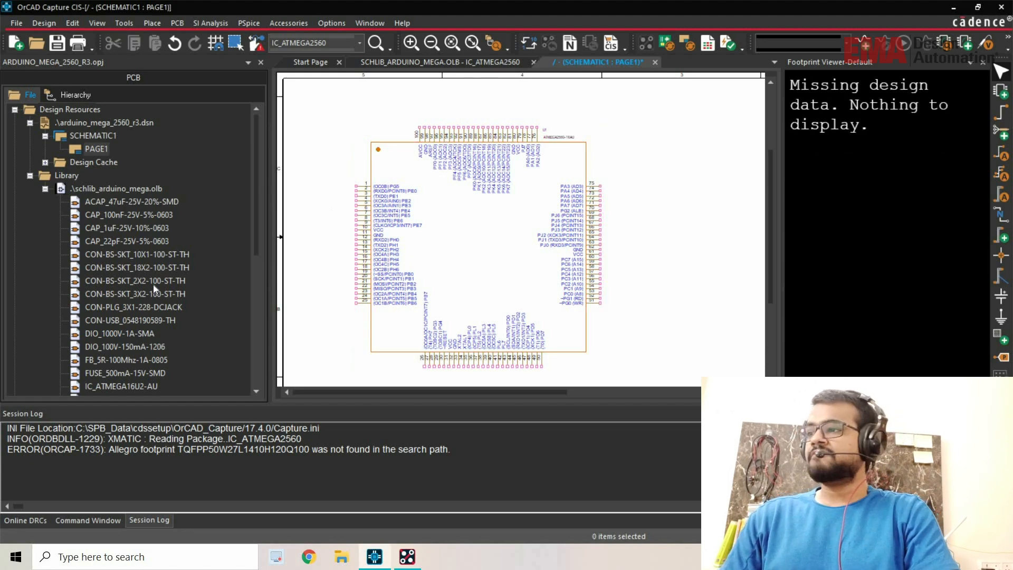
{"action": "scroll", "scroll_direction": "down", "scroll_amount": 3}
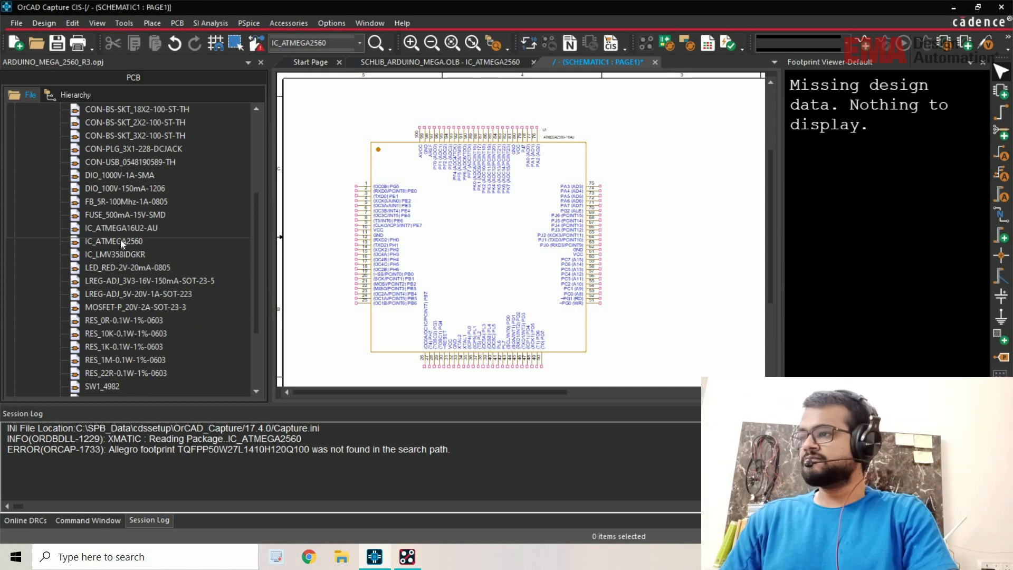
{"action": "left_click", "coordinate": [437, 62]}
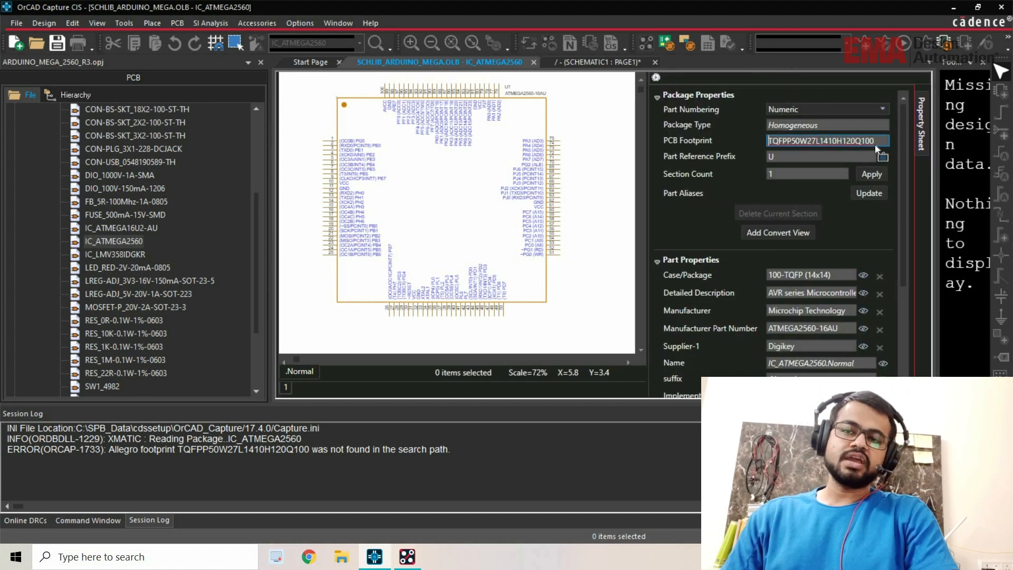
{"action": "mouse_move", "coordinate": [877, 141]}
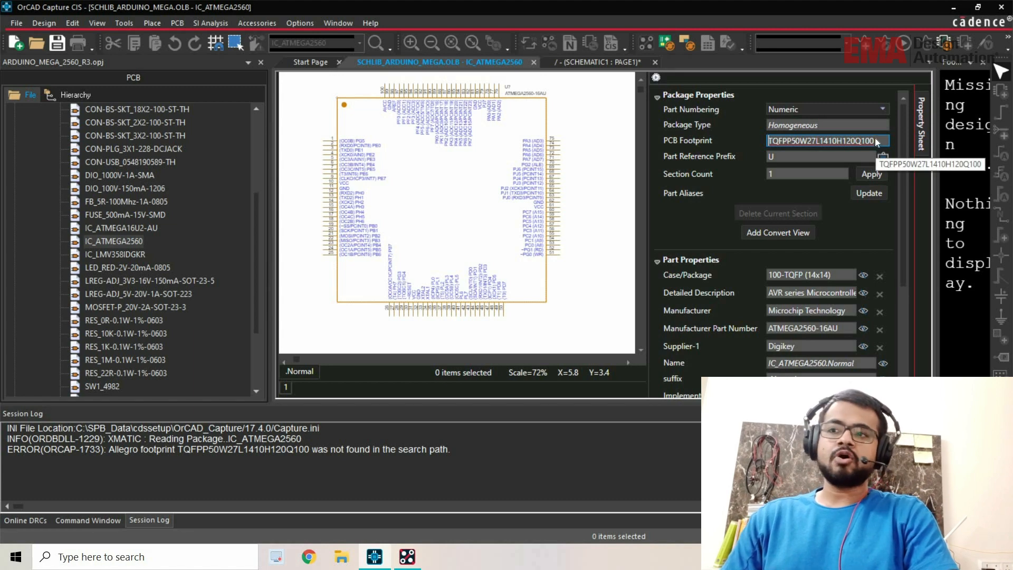
{"action": "mouse_move", "coordinate": [632, 209]}
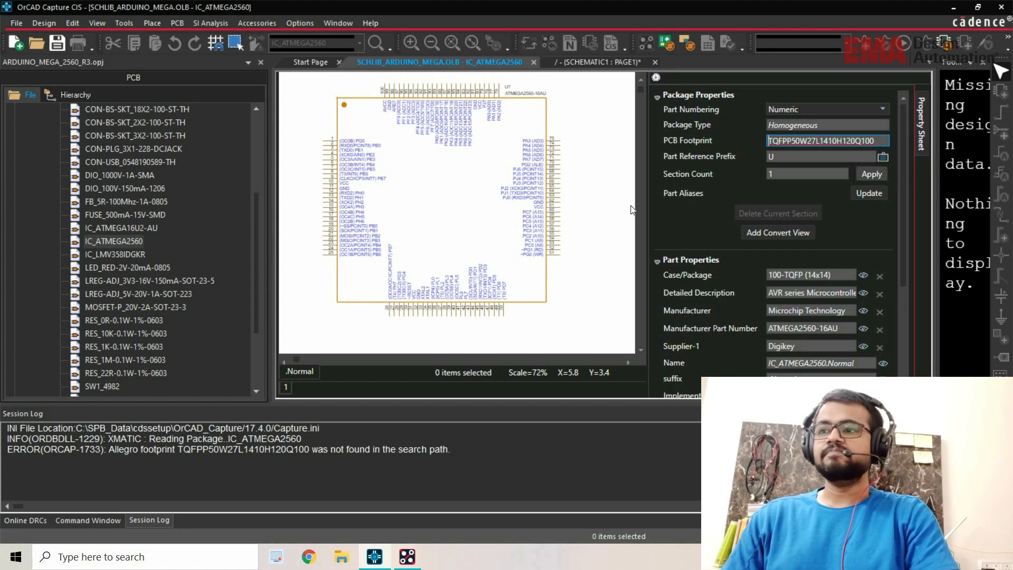
{"action": "mouse_move", "coordinate": [611, 212]}
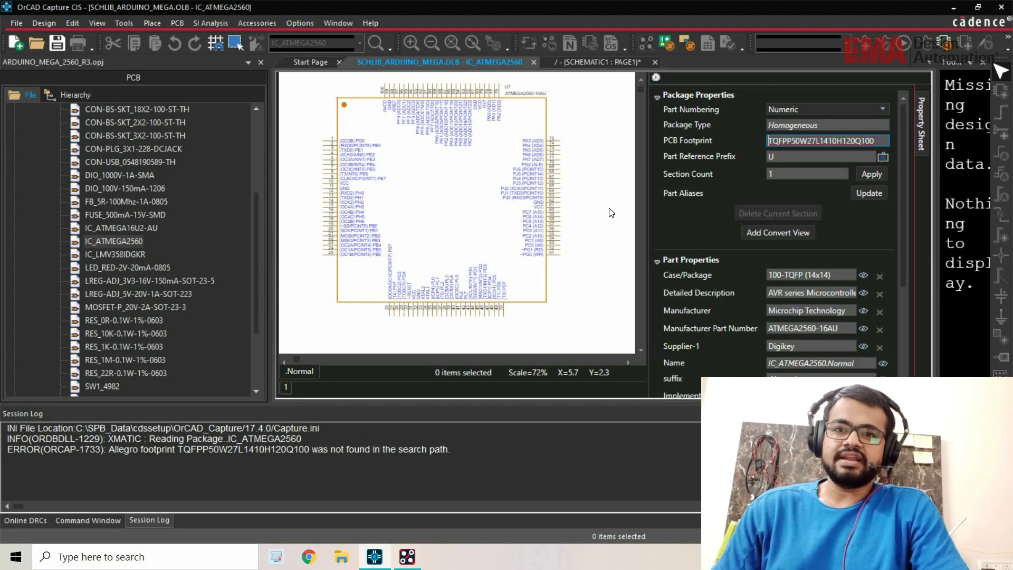
{"action": "mouse_move", "coordinate": [801, 251]}
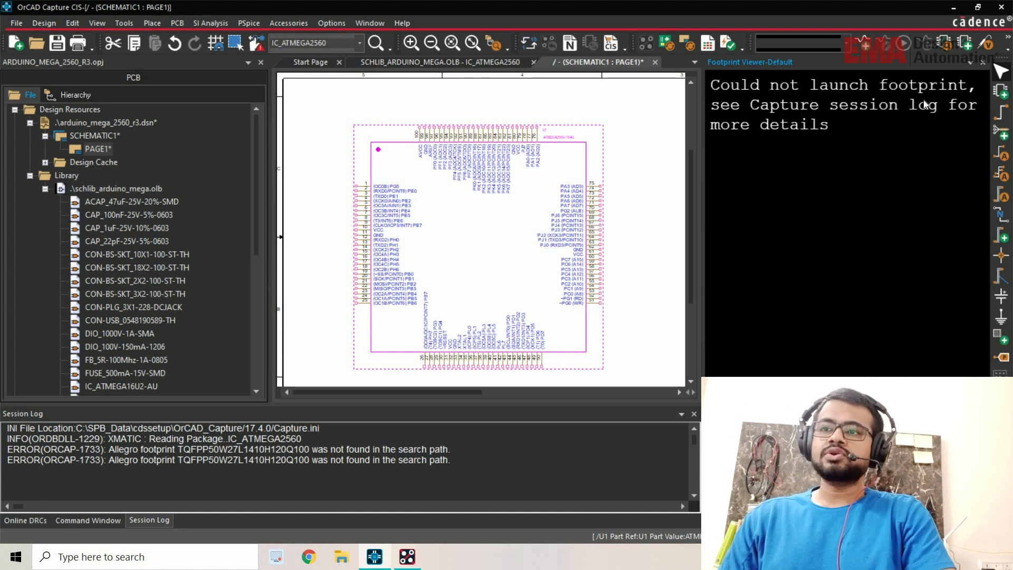
{"action": "mouse_move", "coordinate": [745, 122]}
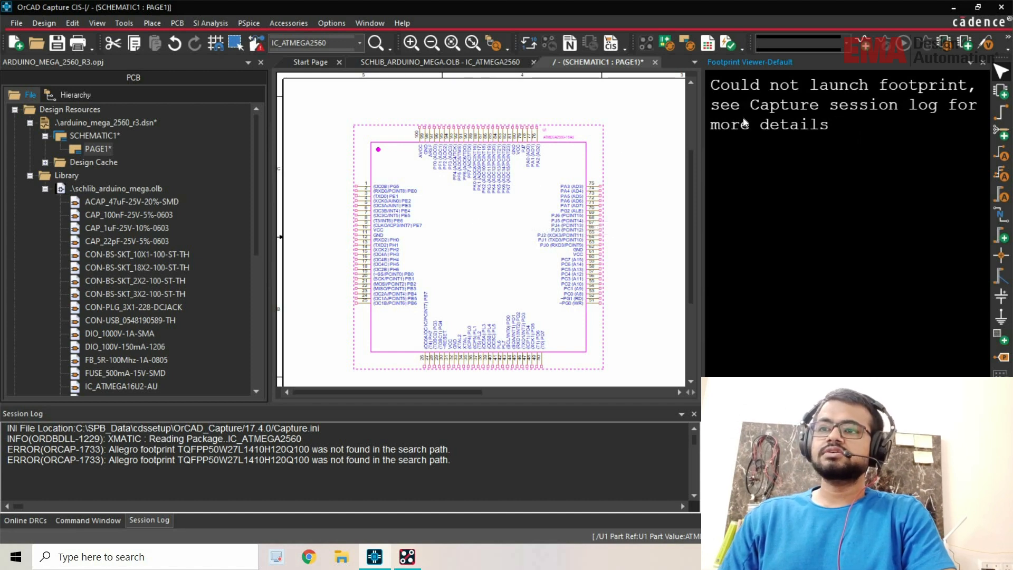
{"action": "mouse_move", "coordinate": [751, 159]}
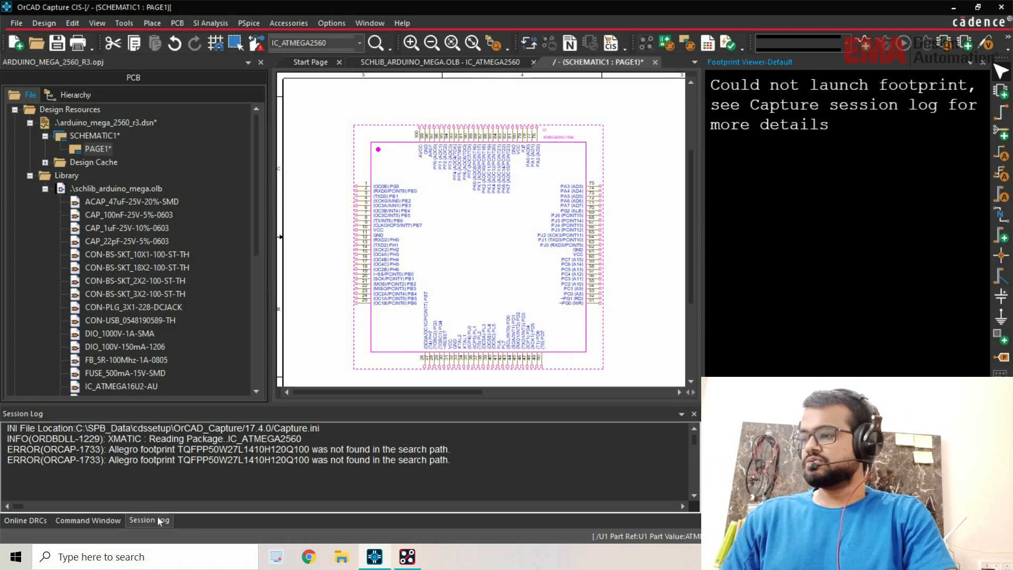
Show the footprint-not-found errors in the Session Log and launch OrCAD PCB Designer
{"action": "left_click", "coordinate": [148, 520]}
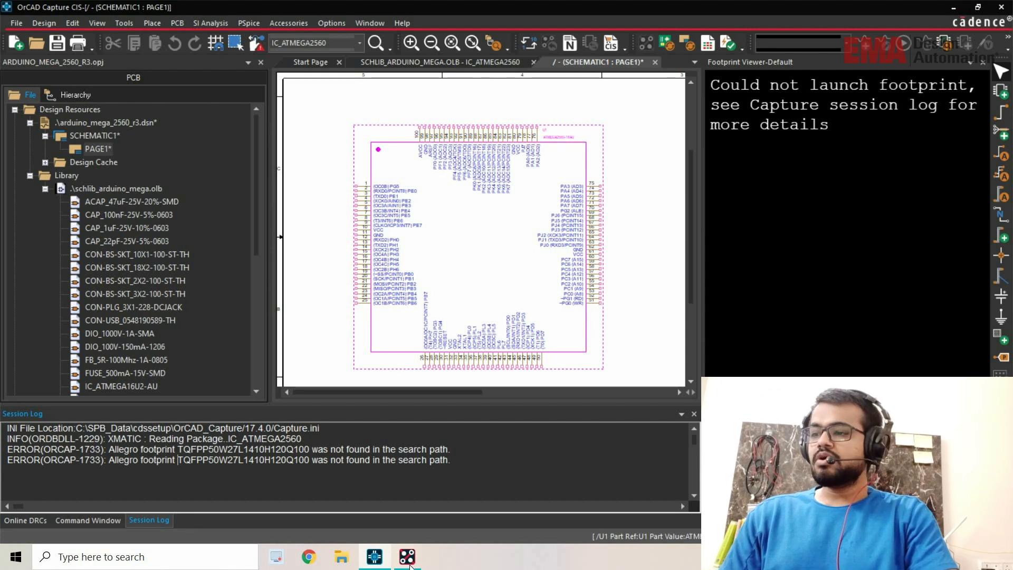
{"action": "left_click", "coordinate": [406, 556]}
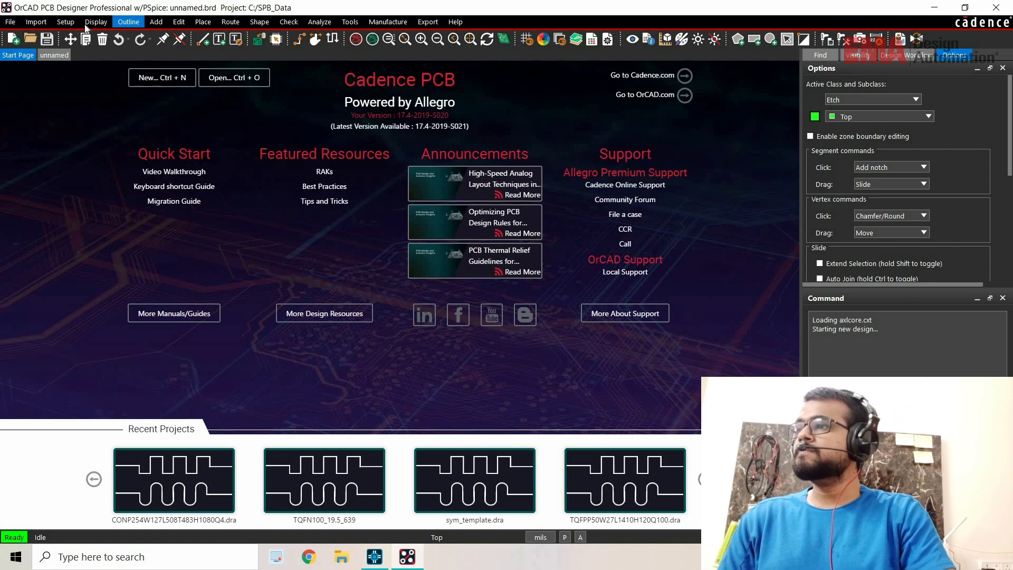
{"action": "left_click", "coordinate": [66, 21]}
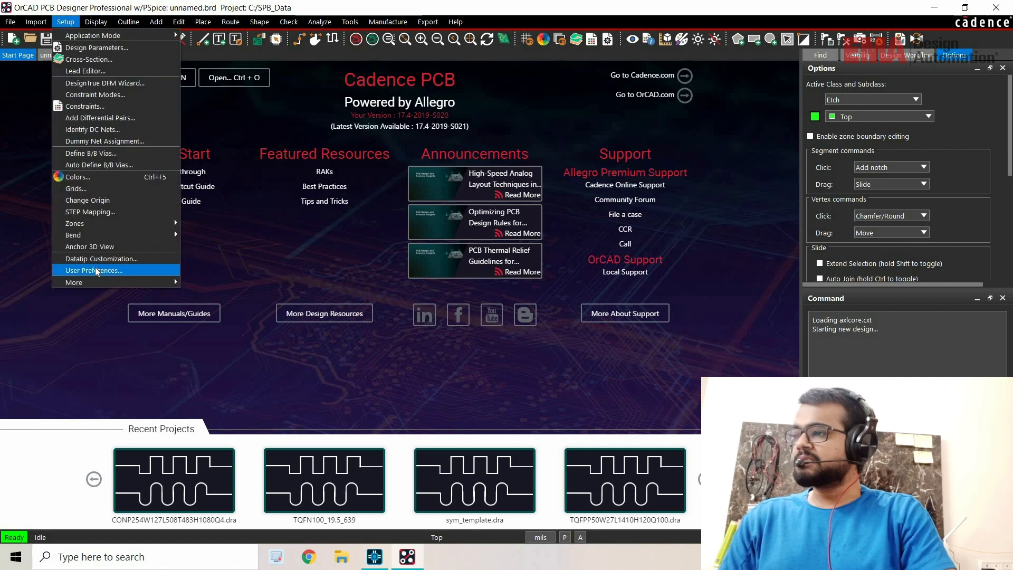
{"action": "left_click", "coordinate": [94, 270]}
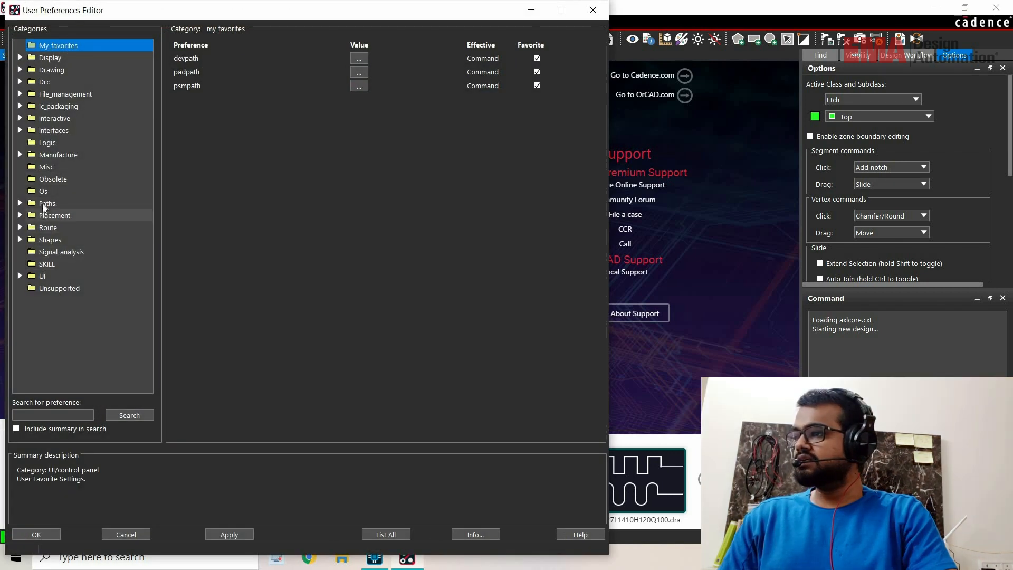
{"action": "left_click", "coordinate": [48, 202]}
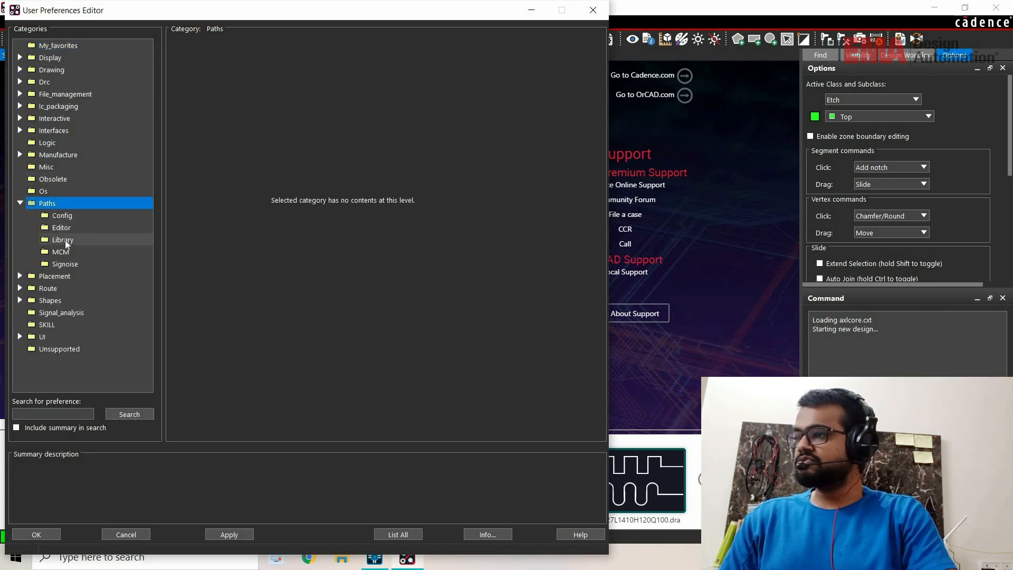
{"action": "left_click", "coordinate": [62, 239]}
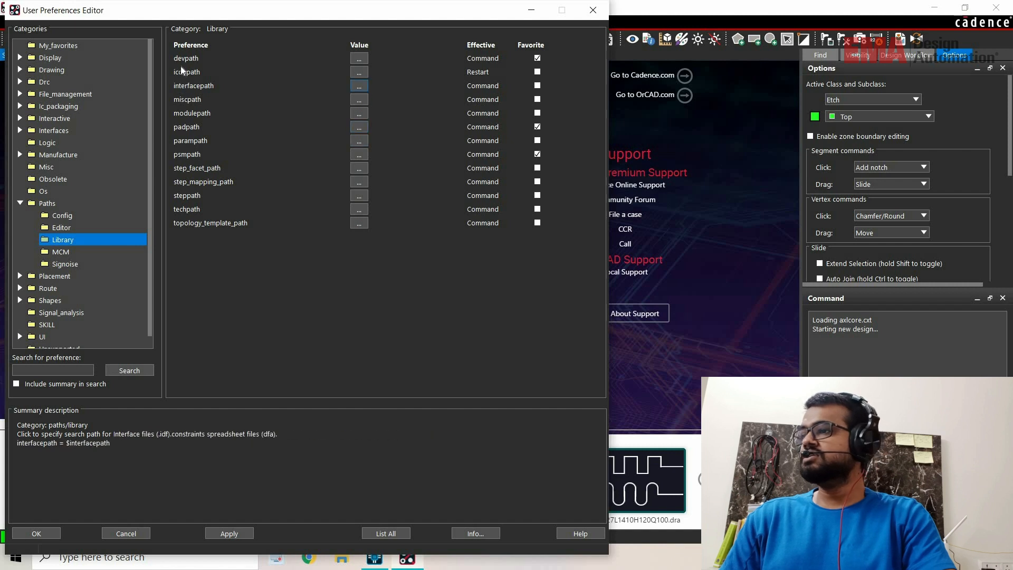
{"action": "left_click", "coordinate": [185, 58]}
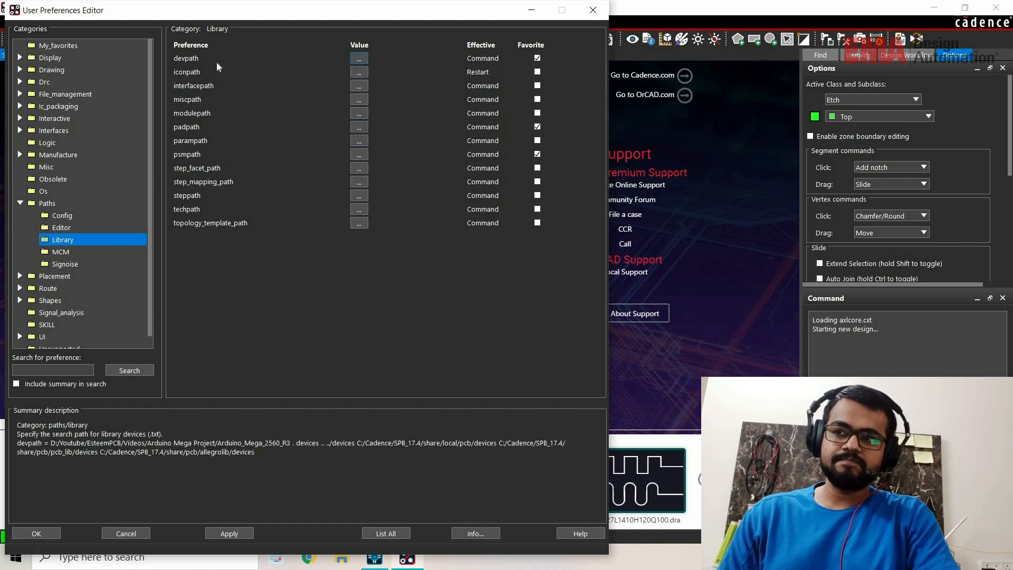
{"action": "left_click", "coordinate": [210, 223]}
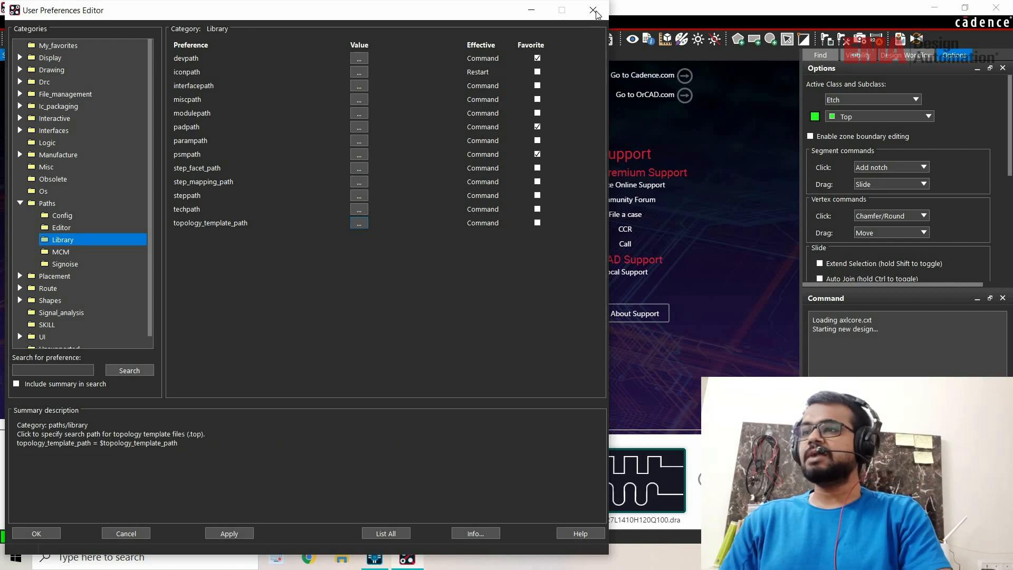
{"action": "mouse_move", "coordinate": [593, 9]}
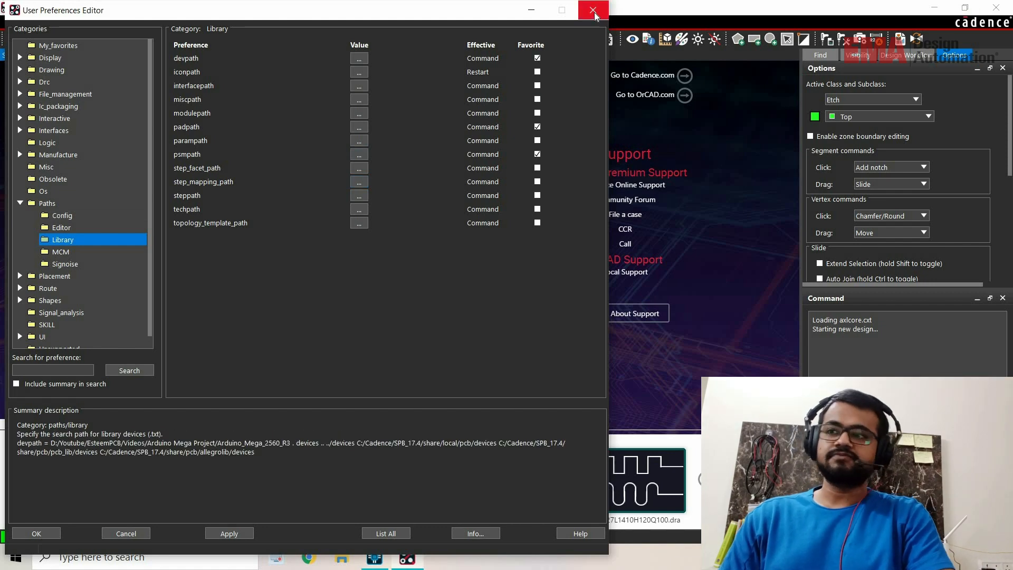
{"action": "left_click", "coordinate": [592, 9]}
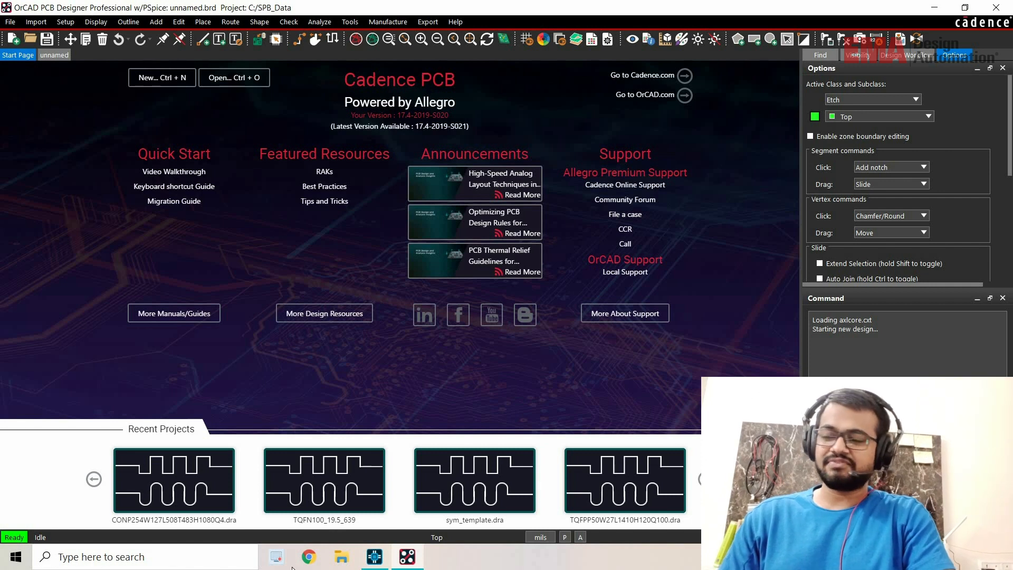
Browse File Explorer into C:\Cadence\SPB_17.4\tools\bin
{"action": "left_click", "coordinate": [324, 479]}
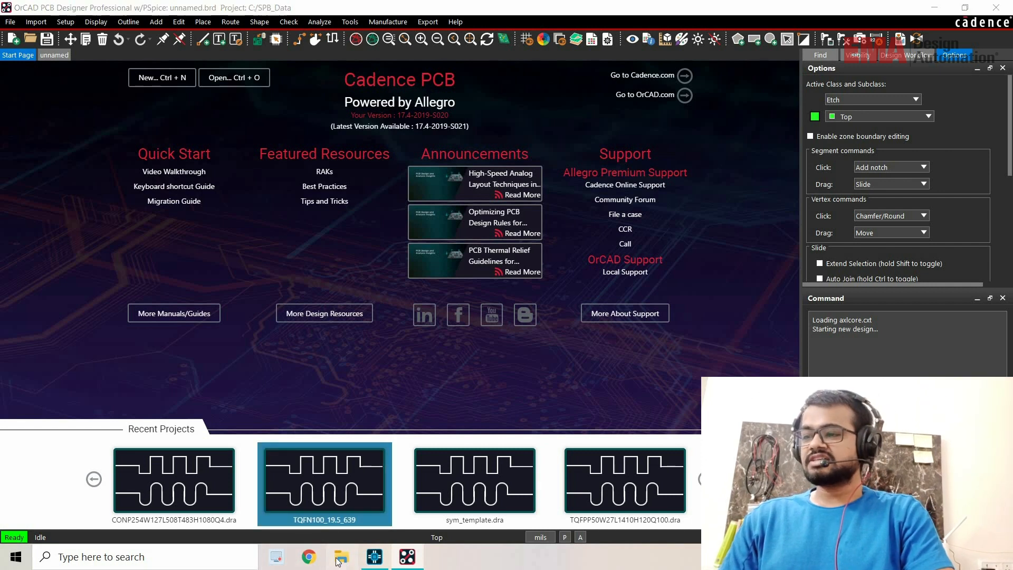
{"action": "left_click", "coordinate": [341, 556]}
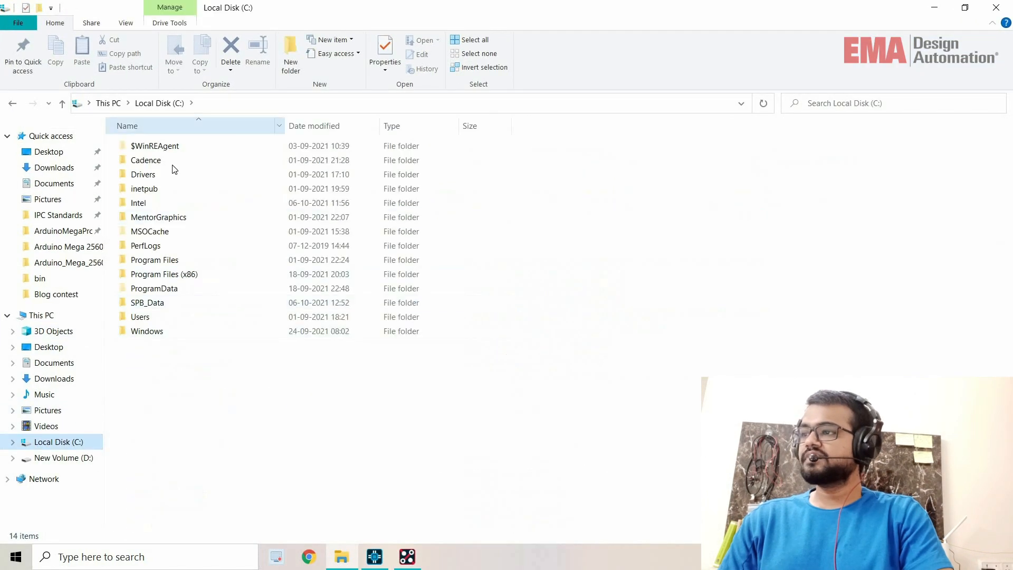
{"action": "double_click", "coordinate": [145, 159]}
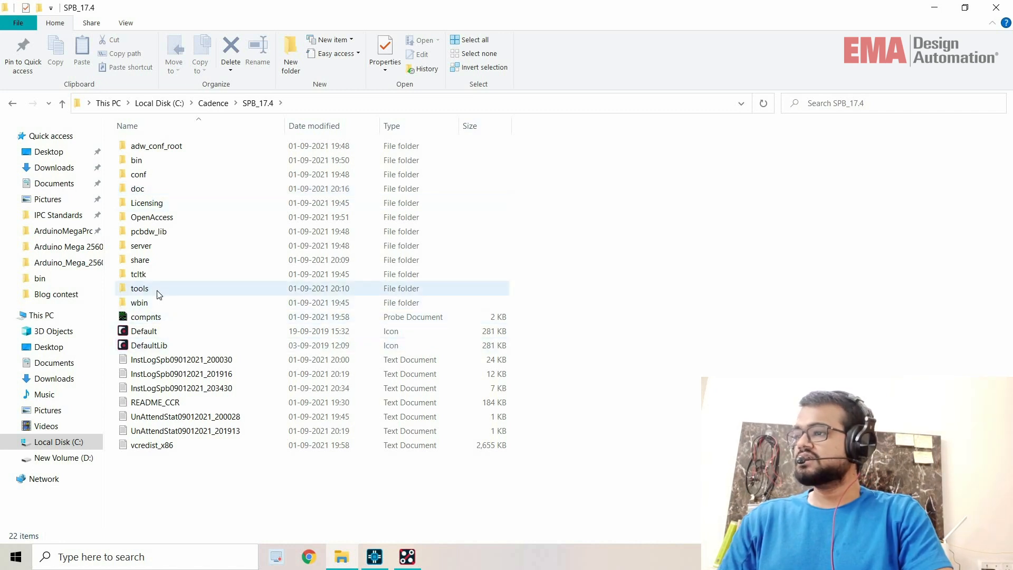
{"action": "double_click", "coordinate": [139, 288]}
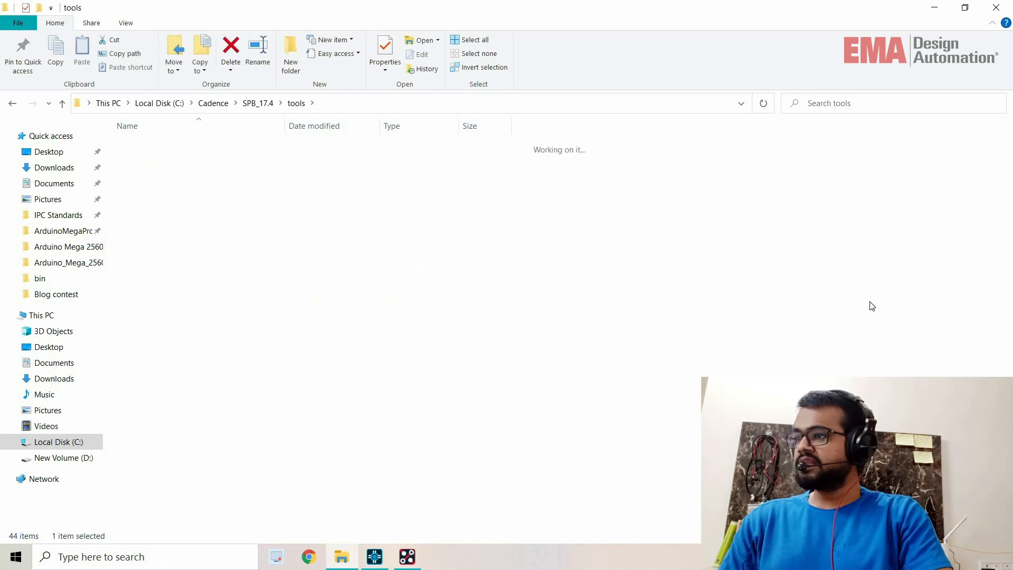
{"action": "double_click", "coordinate": [40, 277]}
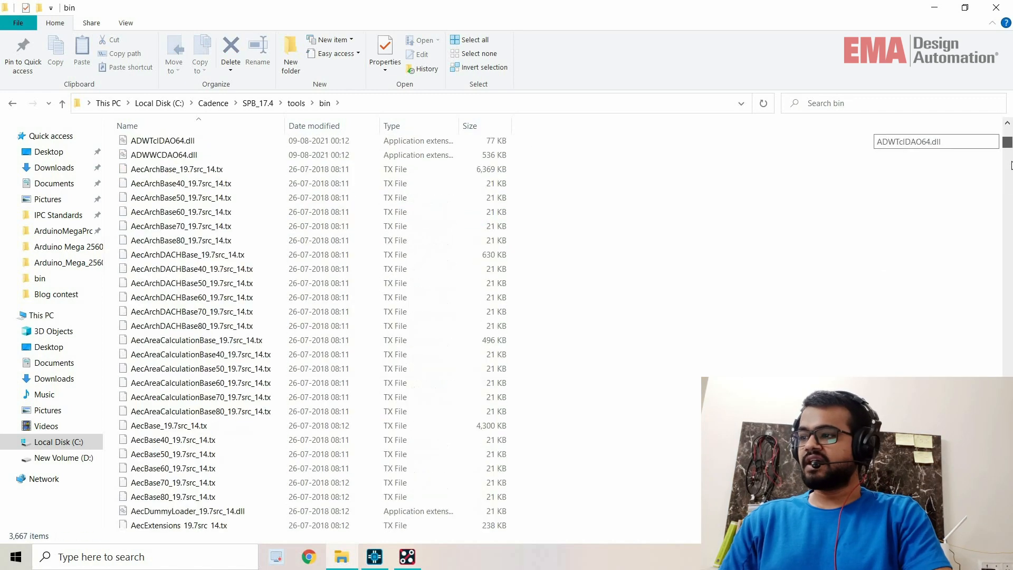
Select the CAPTURE configuration file and bring up its Open with actions
{"action": "scroll", "scroll_direction": "down", "scroll_amount": 3}
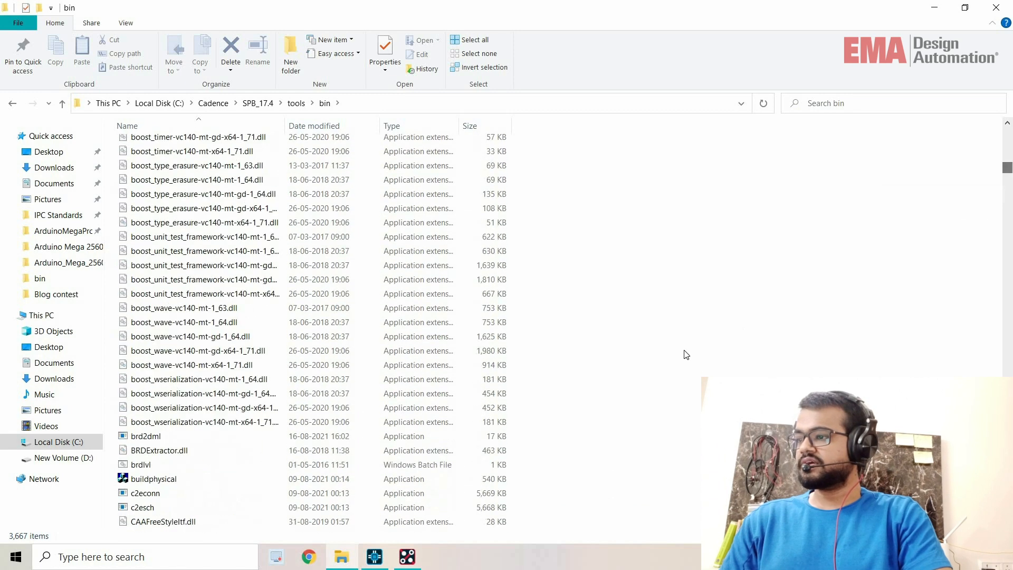
{"action": "scroll", "scroll_direction": "down", "scroll_amount": 3}
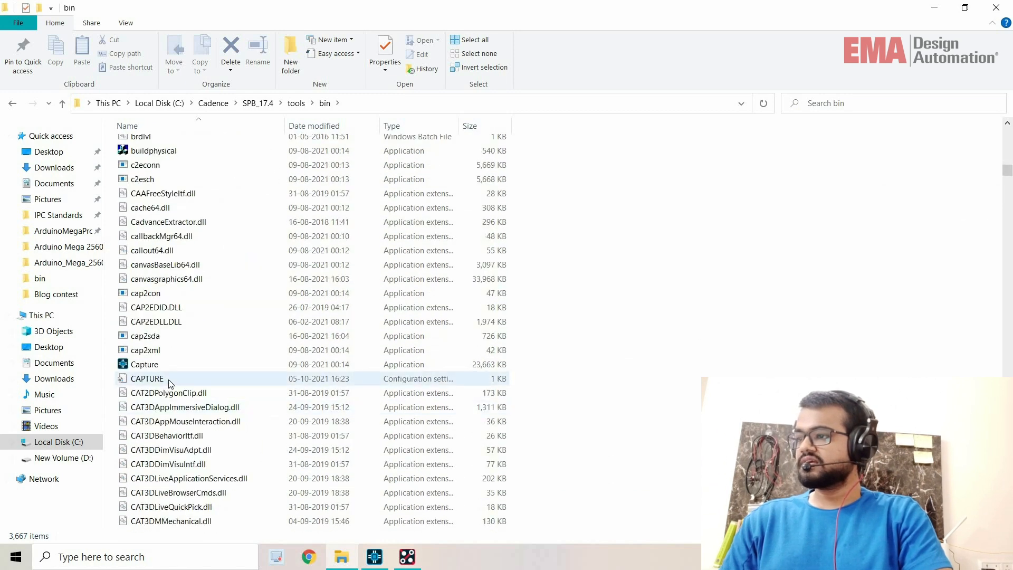
{"action": "left_click", "coordinate": [146, 378]}
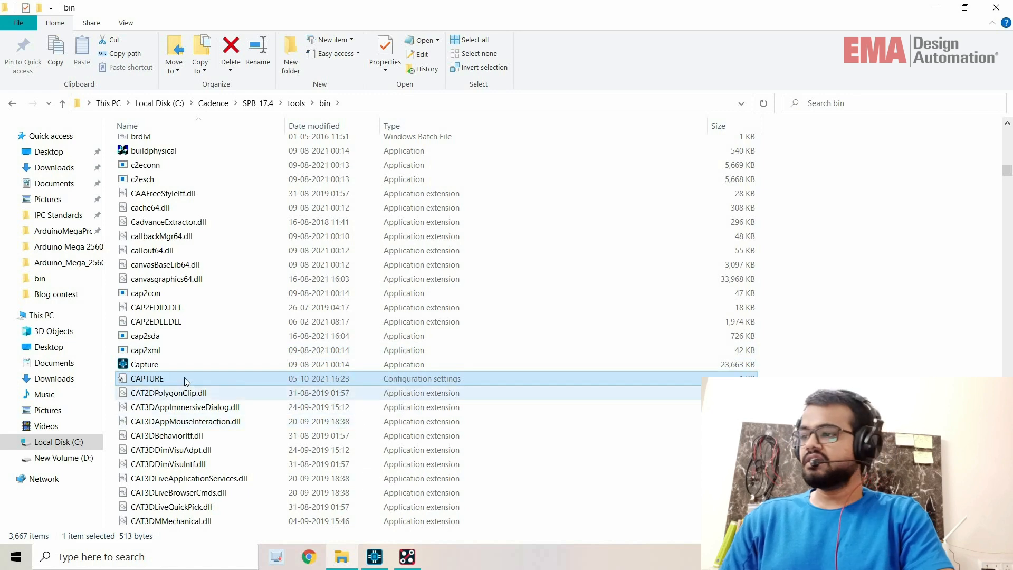
{"action": "right_click", "coordinate": [147, 378]}
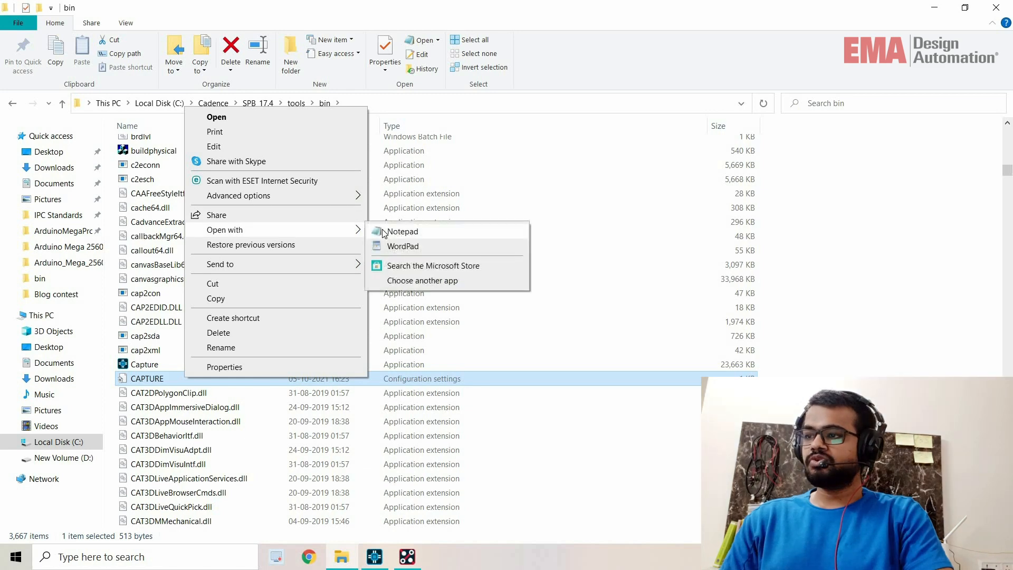
{"action": "left_click", "coordinate": [401, 231]}
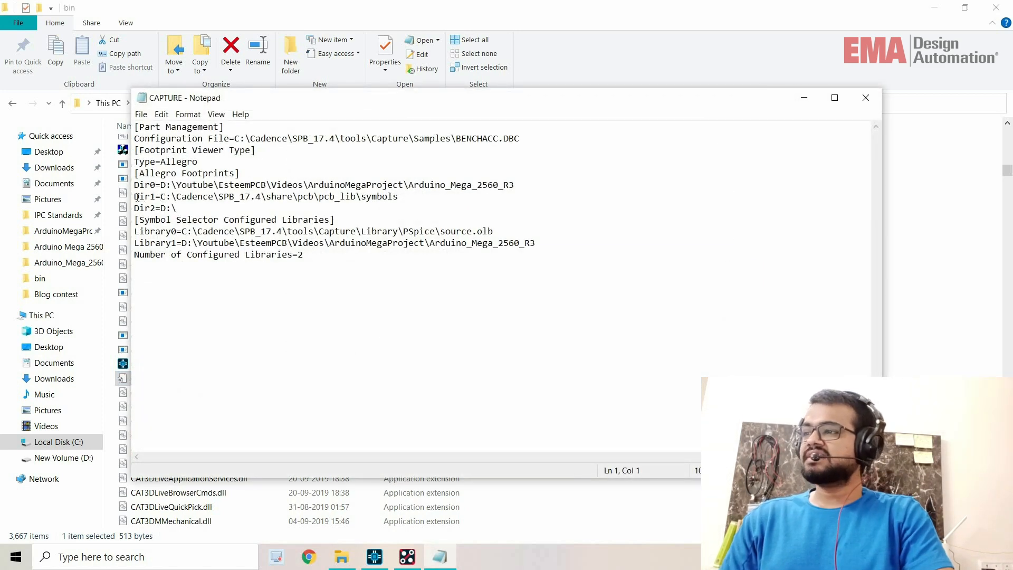
{"action": "triple_click", "coordinate": [266, 197]}
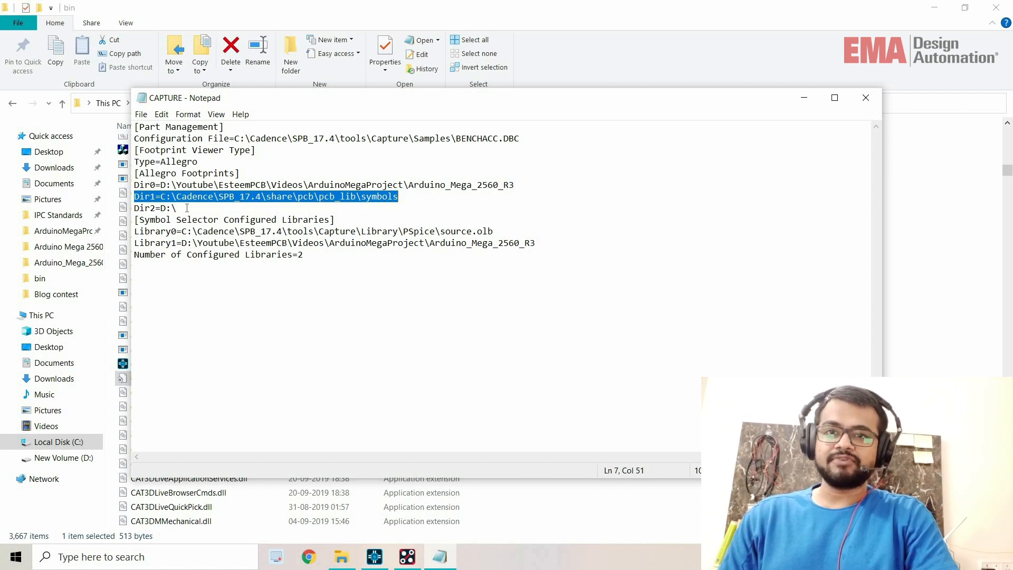
{"action": "mouse_move", "coordinate": [612, 120]}
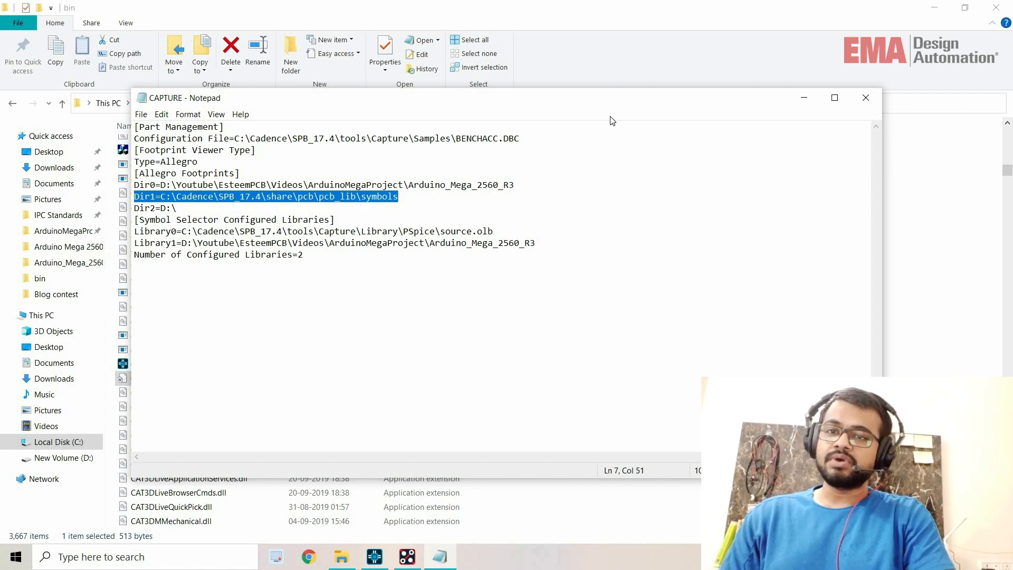
{"action": "mouse_move", "coordinate": [865, 97]}
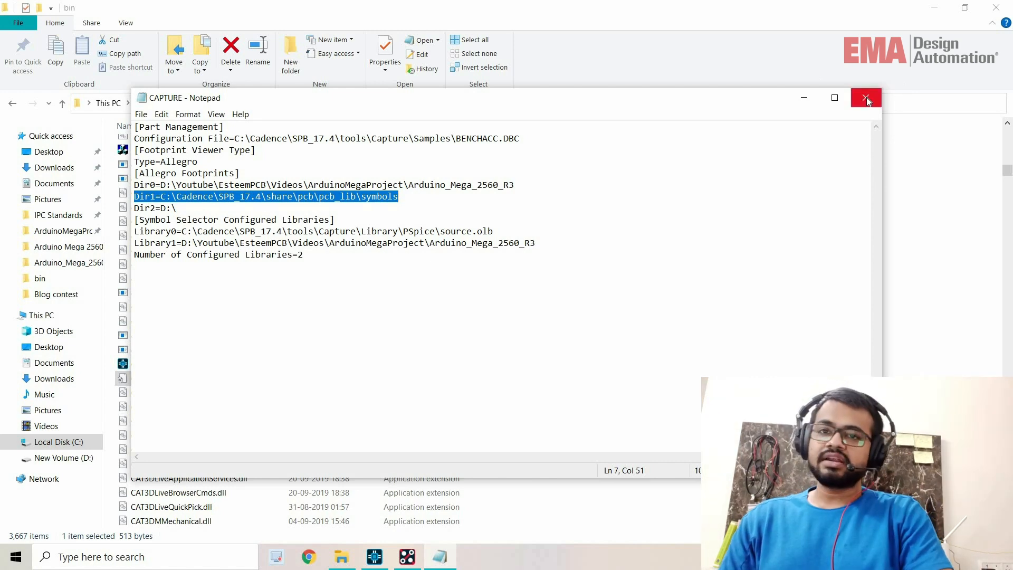
{"action": "left_click", "coordinate": [866, 97]}
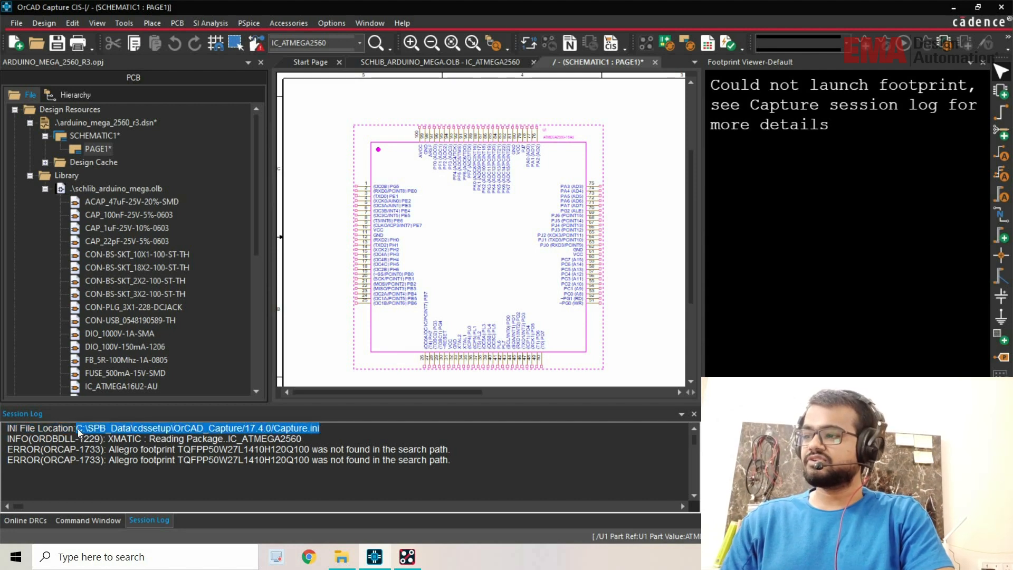
{"action": "mouse_move", "coordinate": [341, 555]}
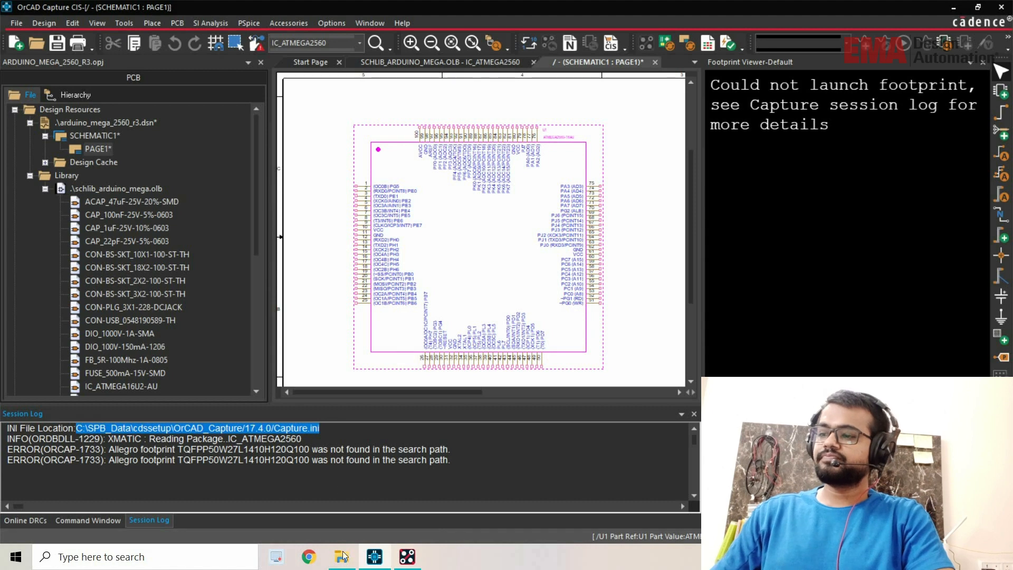
View Capture.ini from the session log's INI location in Notepad
{"action": "left_click", "coordinate": [341, 556]}
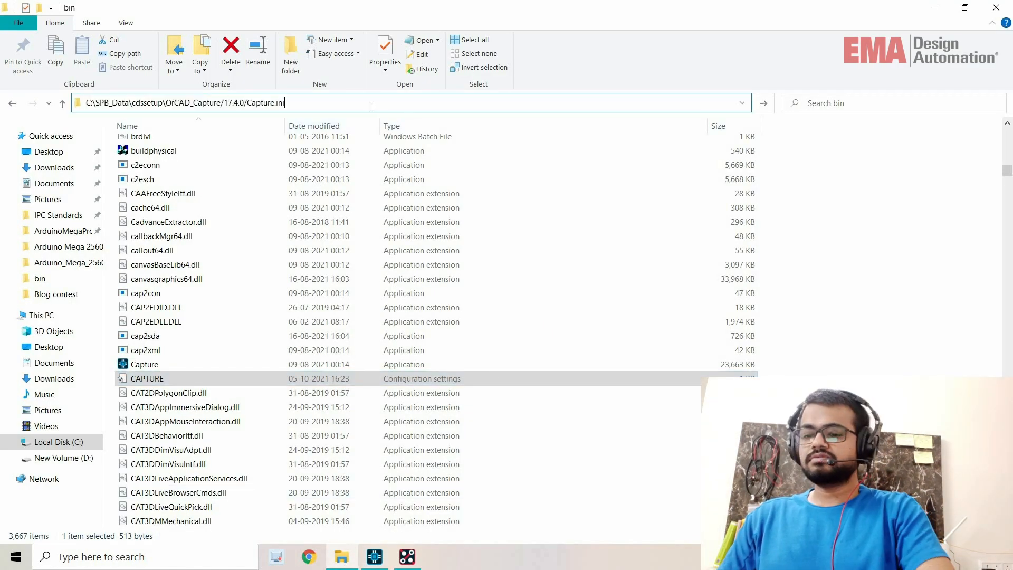
{"action": "double_click", "coordinate": [147, 378]}
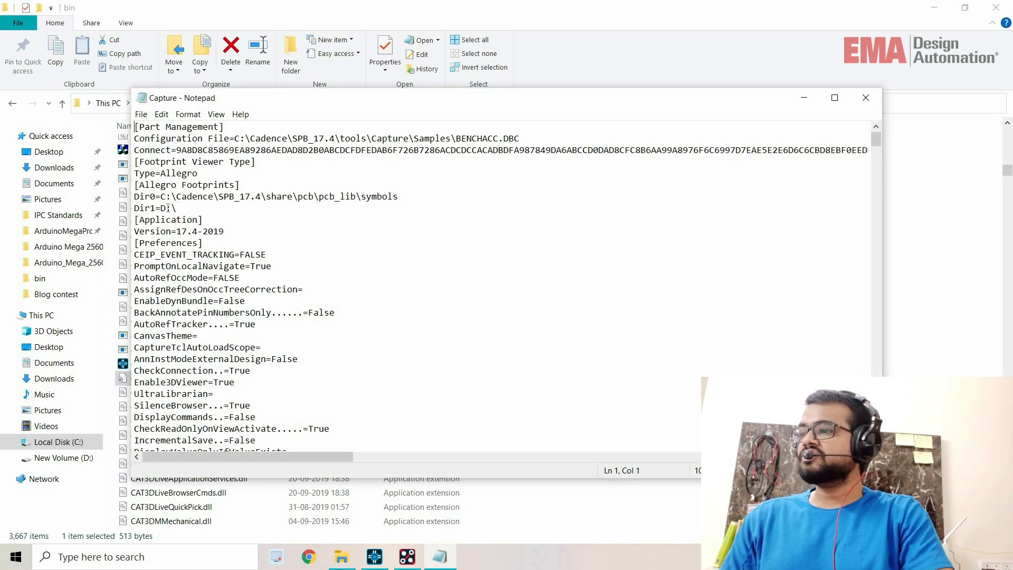
{"action": "double_click", "coordinate": [167, 207]}
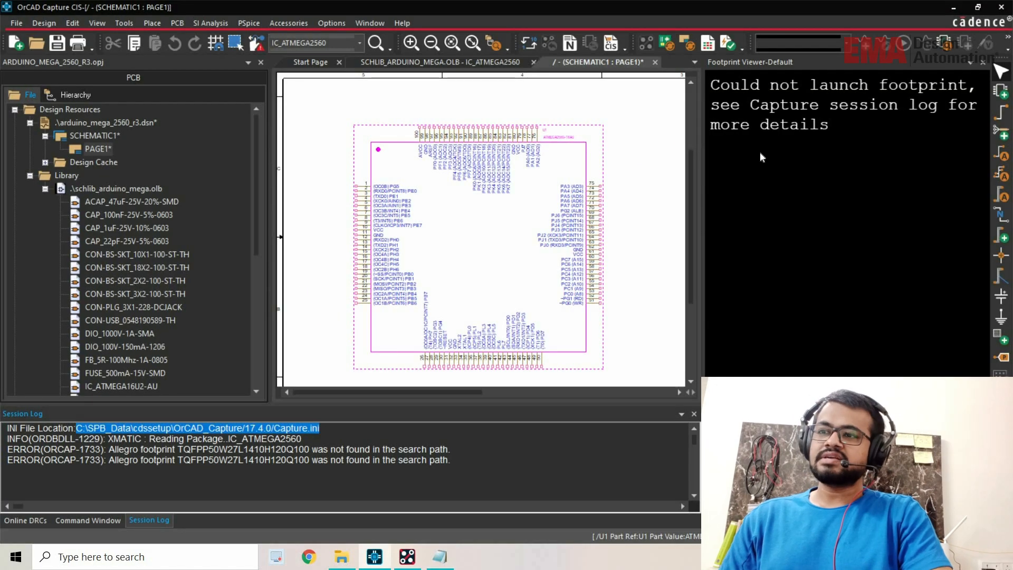
{"action": "mouse_move", "coordinate": [626, 252]}
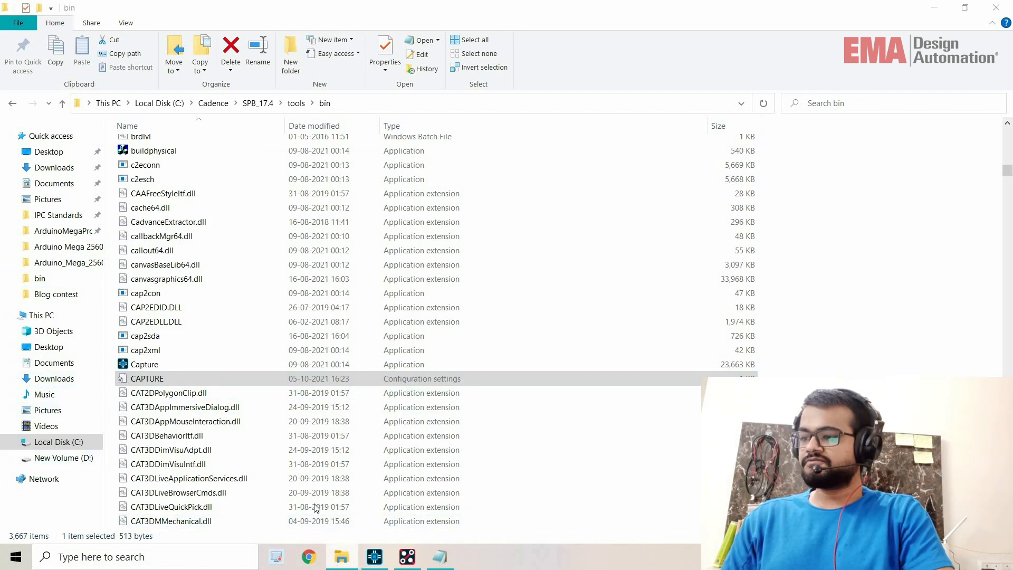
Start a new File Explorer window for the project path, then bring OrCAD PCB Designer forward
{"action": "right_click", "coordinate": [342, 556]}
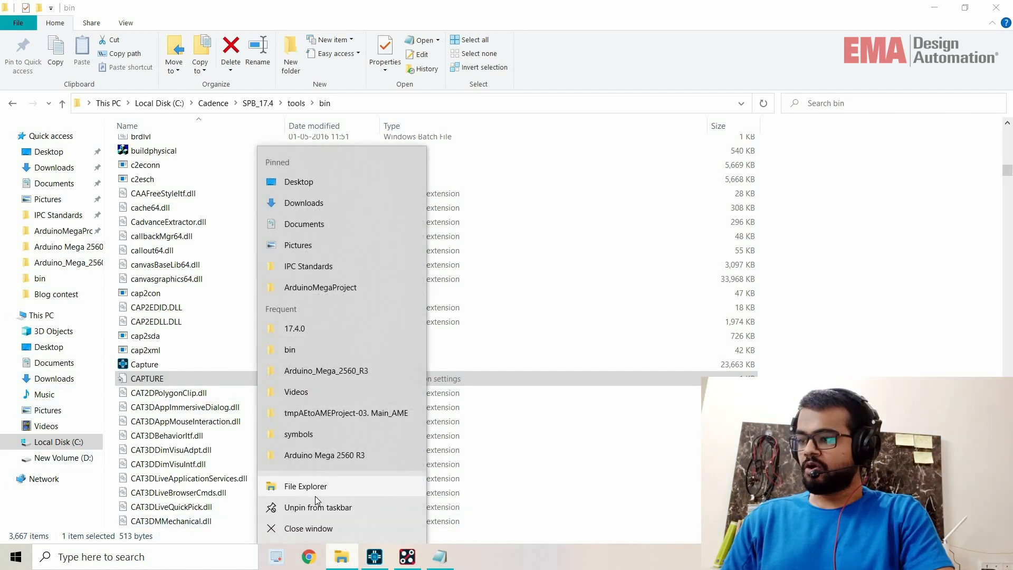
{"action": "mouse_move", "coordinate": [305, 485]}
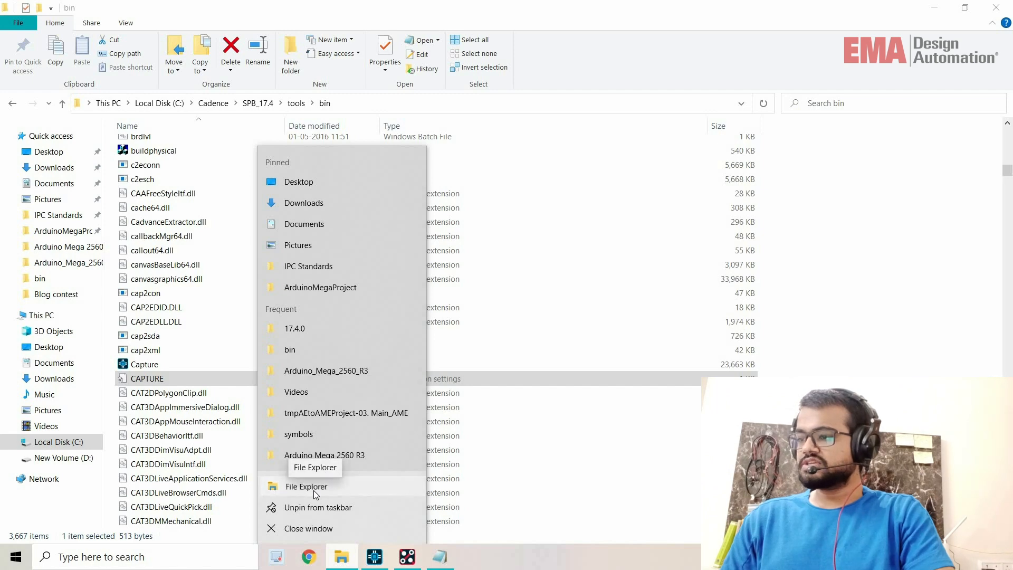
{"action": "left_click", "coordinate": [305, 485]}
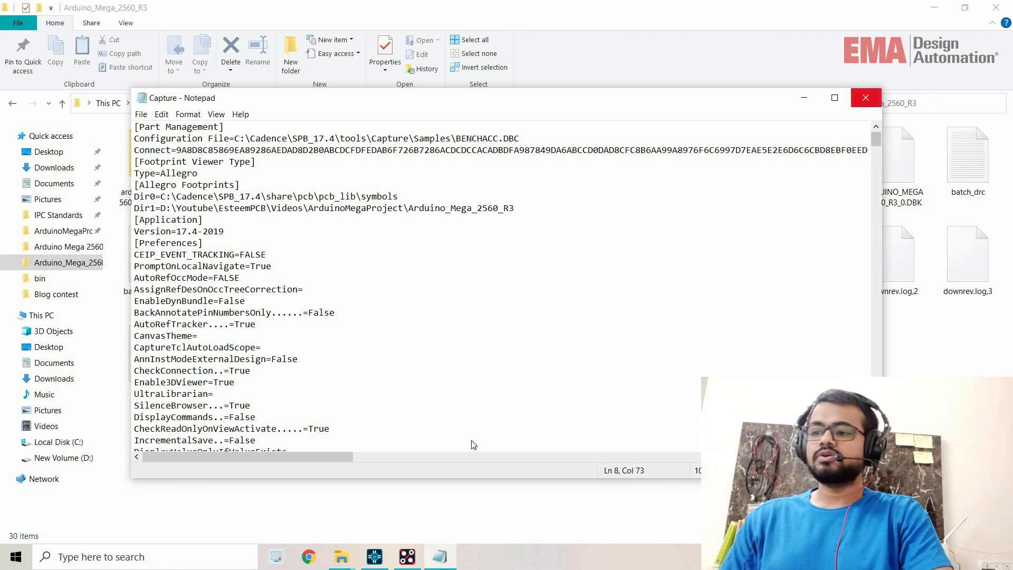
{"action": "left_click", "coordinate": [373, 556]}
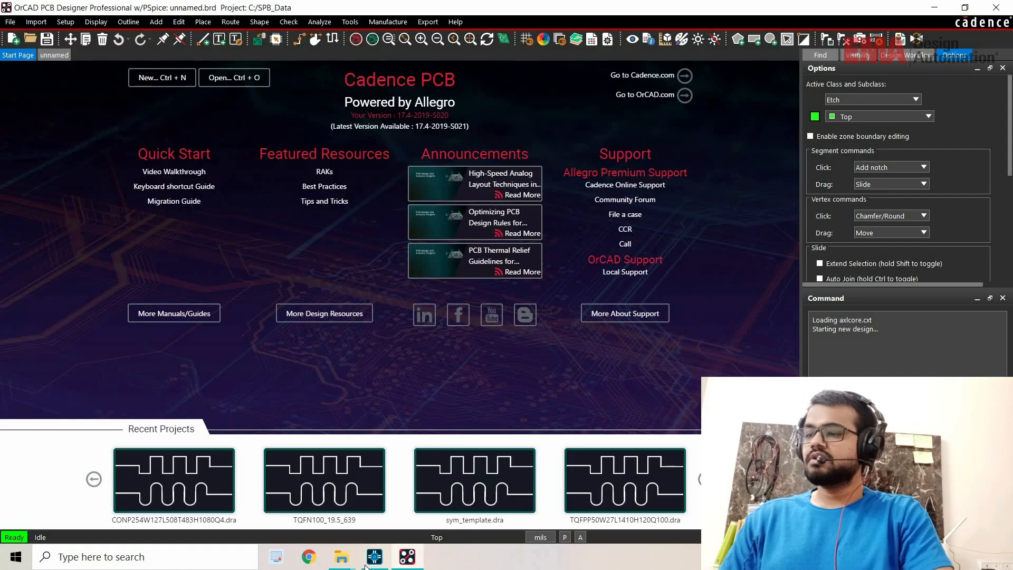